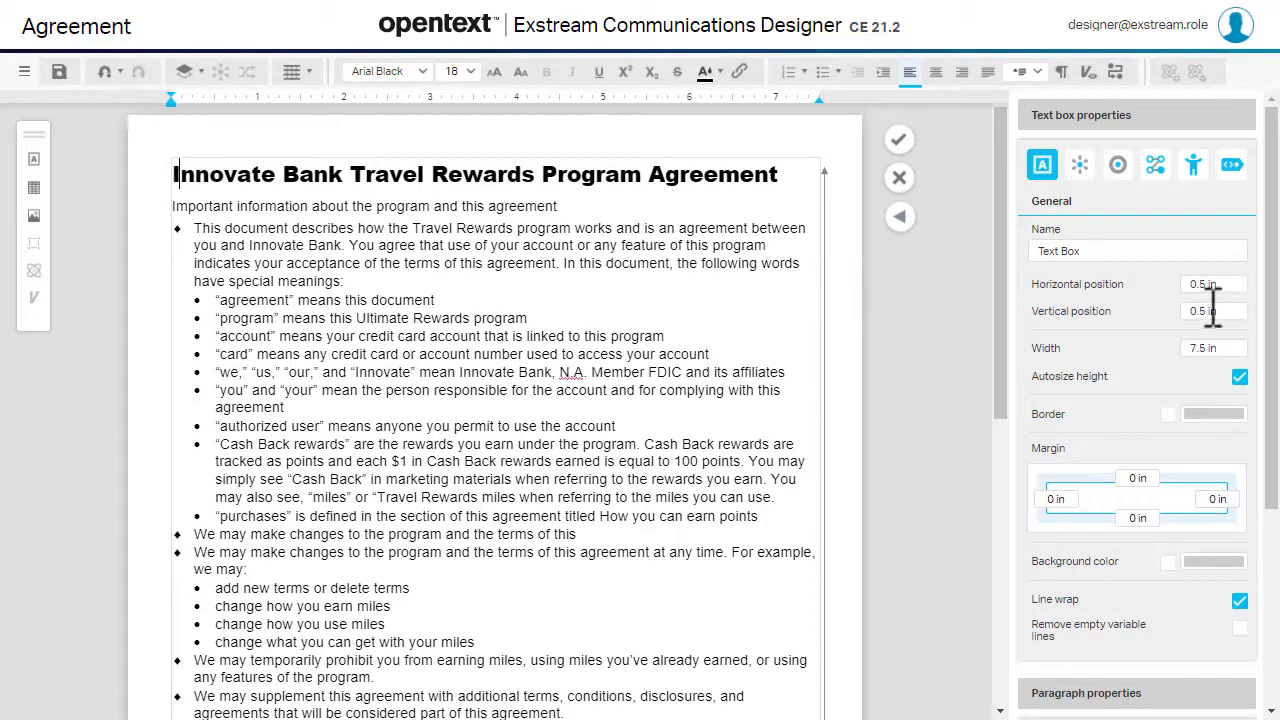
Flag the title paragraph as a TOC entry at Level 1 using its heading content
{"action": "scroll", "scroll_direction": "down", "scroll_amount": 3}
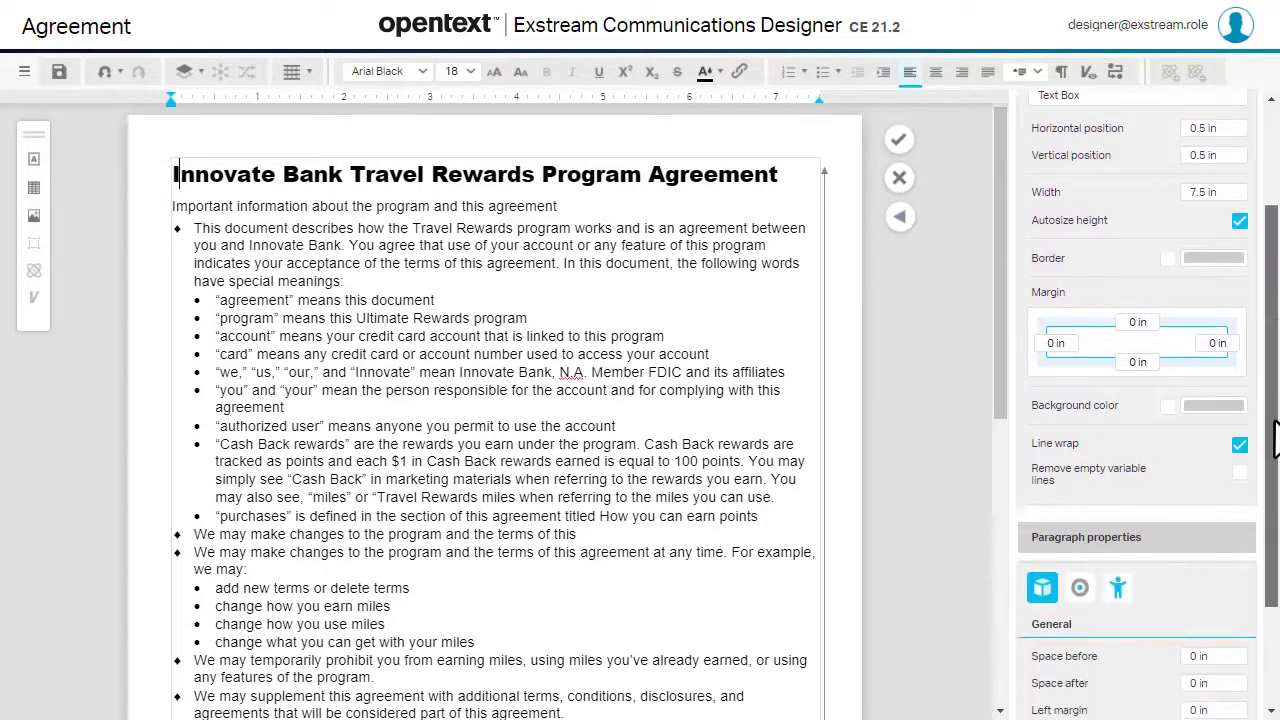
{"action": "scroll", "scroll_direction": "down", "scroll_amount": 3}
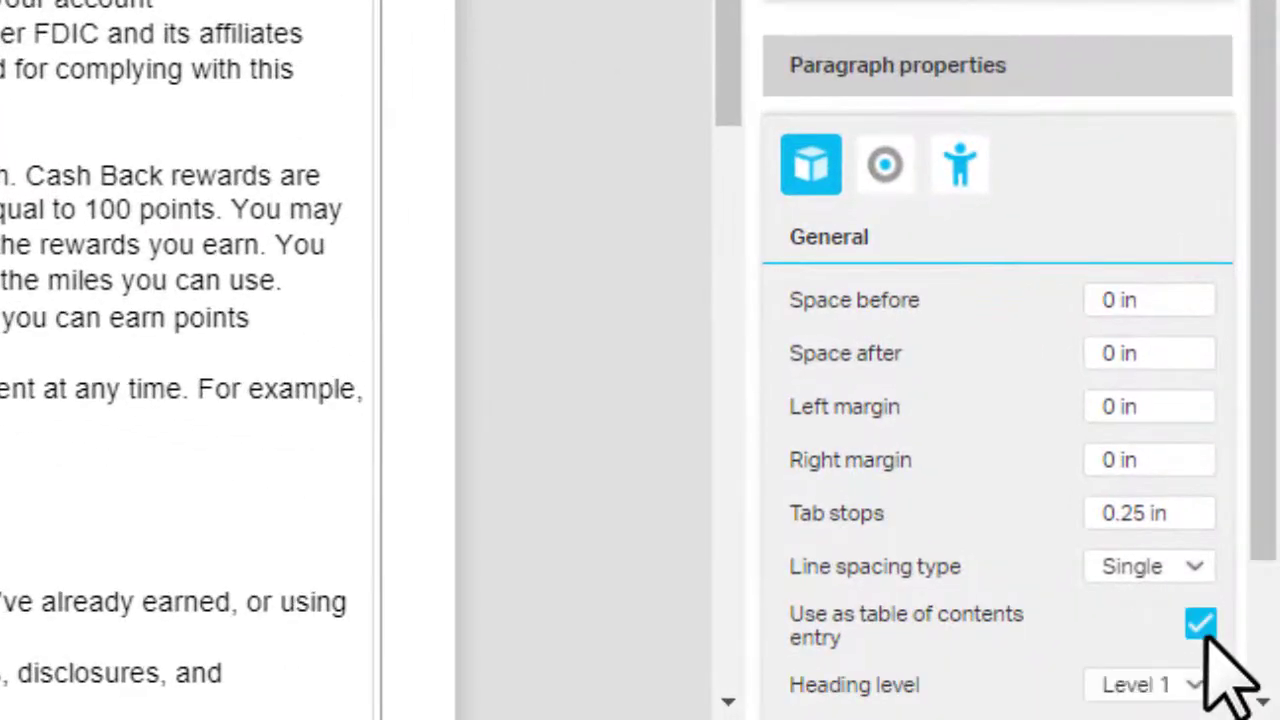
{"action": "scroll", "scroll_direction": "down", "scroll_amount": 3}
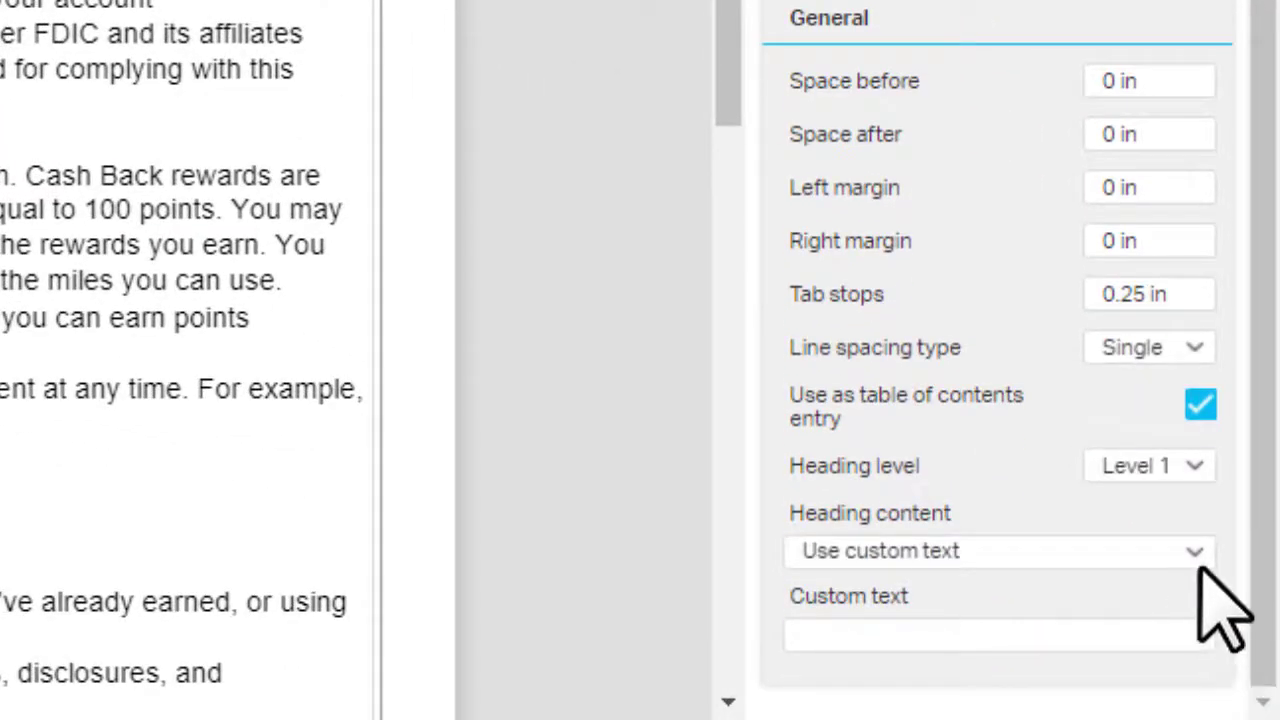
{"action": "left_click", "coordinate": [1148, 464]}
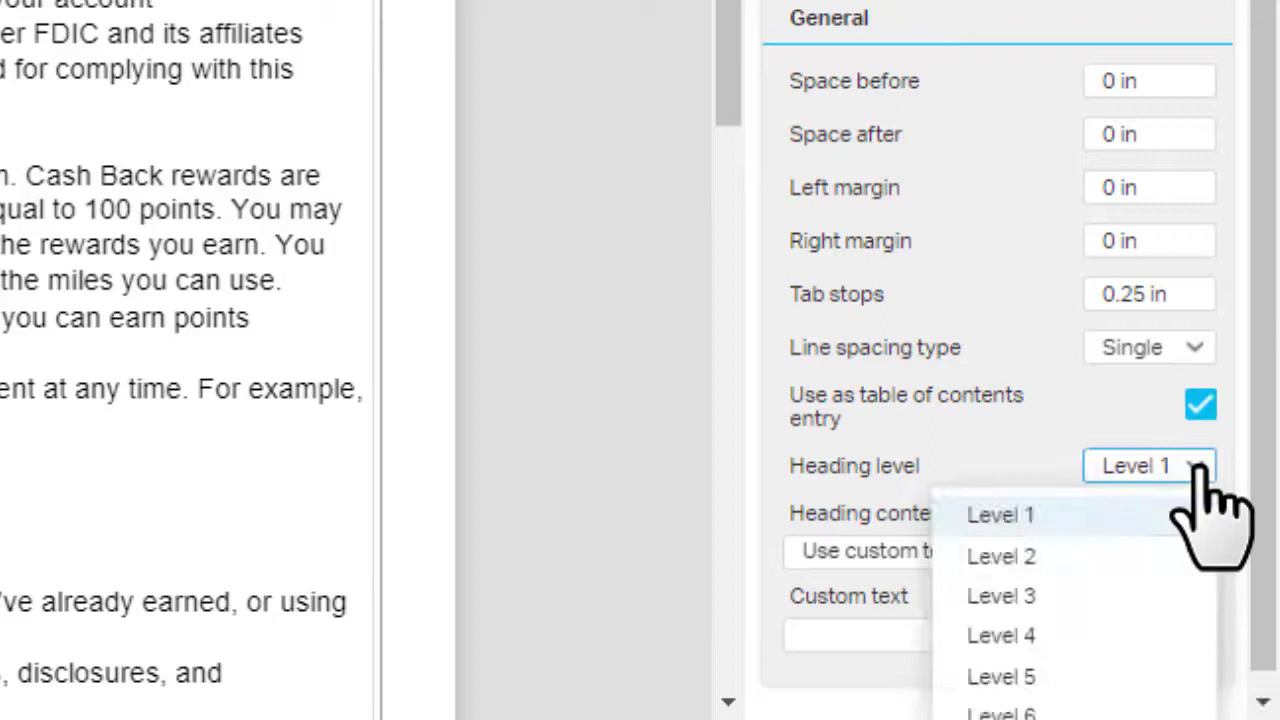
{"action": "left_click", "coordinate": [1000, 514]}
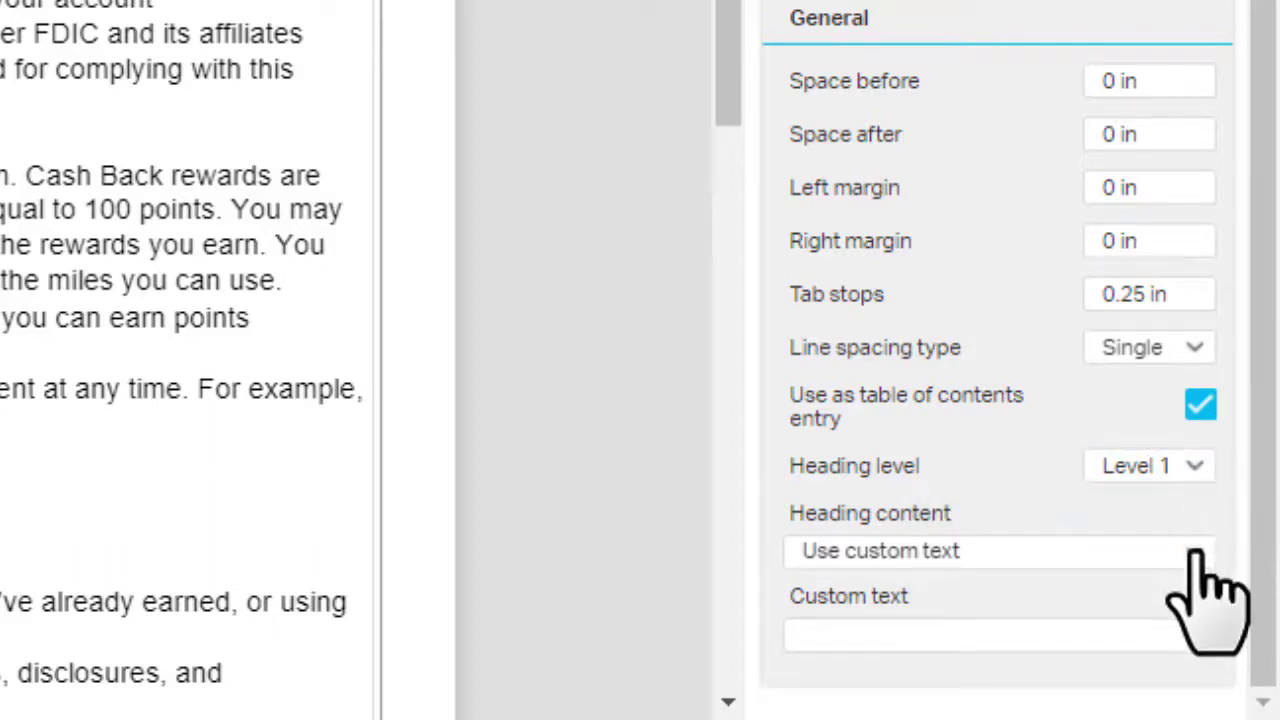
{"action": "left_click", "coordinate": [996, 550]}
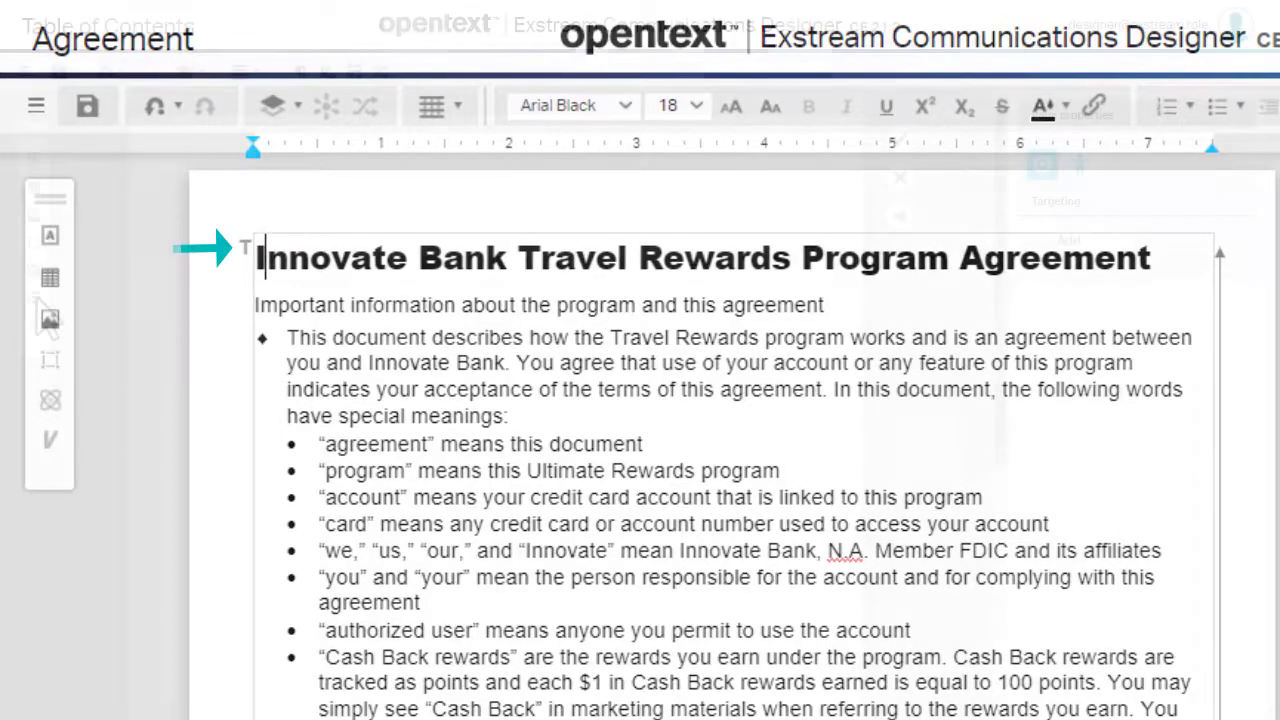
Insert a Table of contents object on the Table of Contents page
{"action": "left_click", "coordinate": [34, 296]}
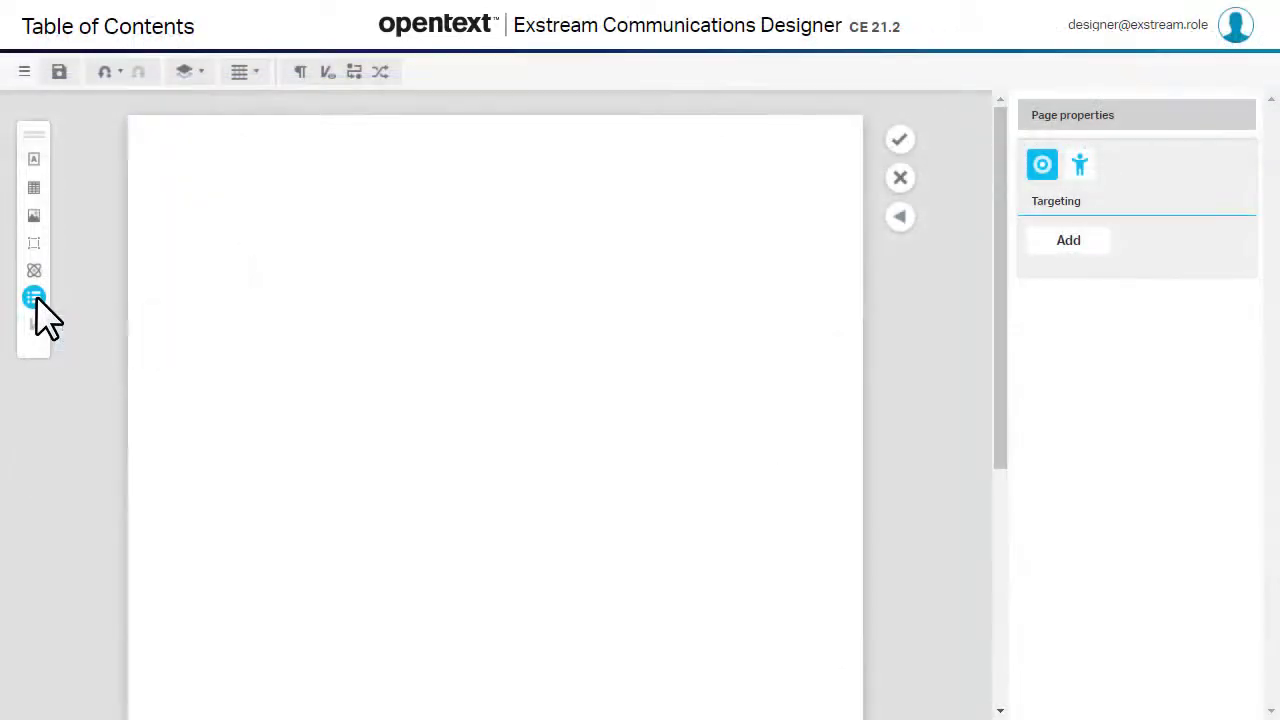
{"action": "left_click", "coordinate": [32, 296]}
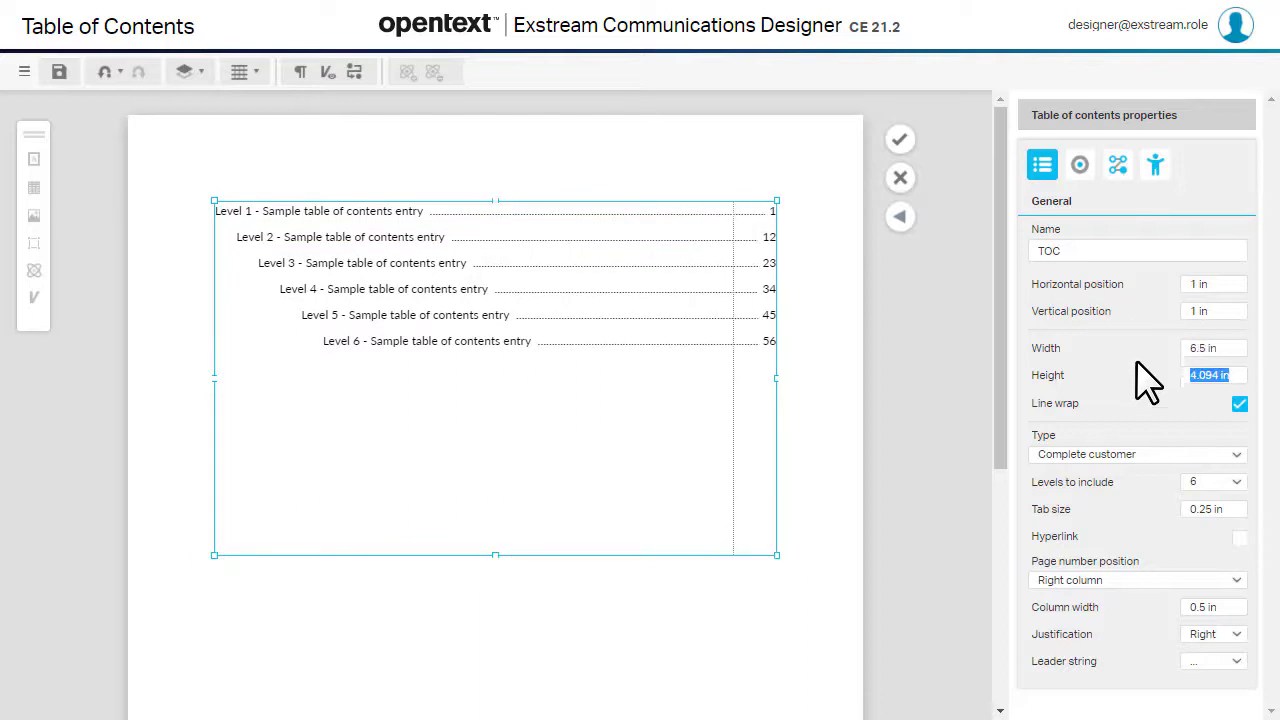
{"action": "left_click", "coordinate": [1136, 454]}
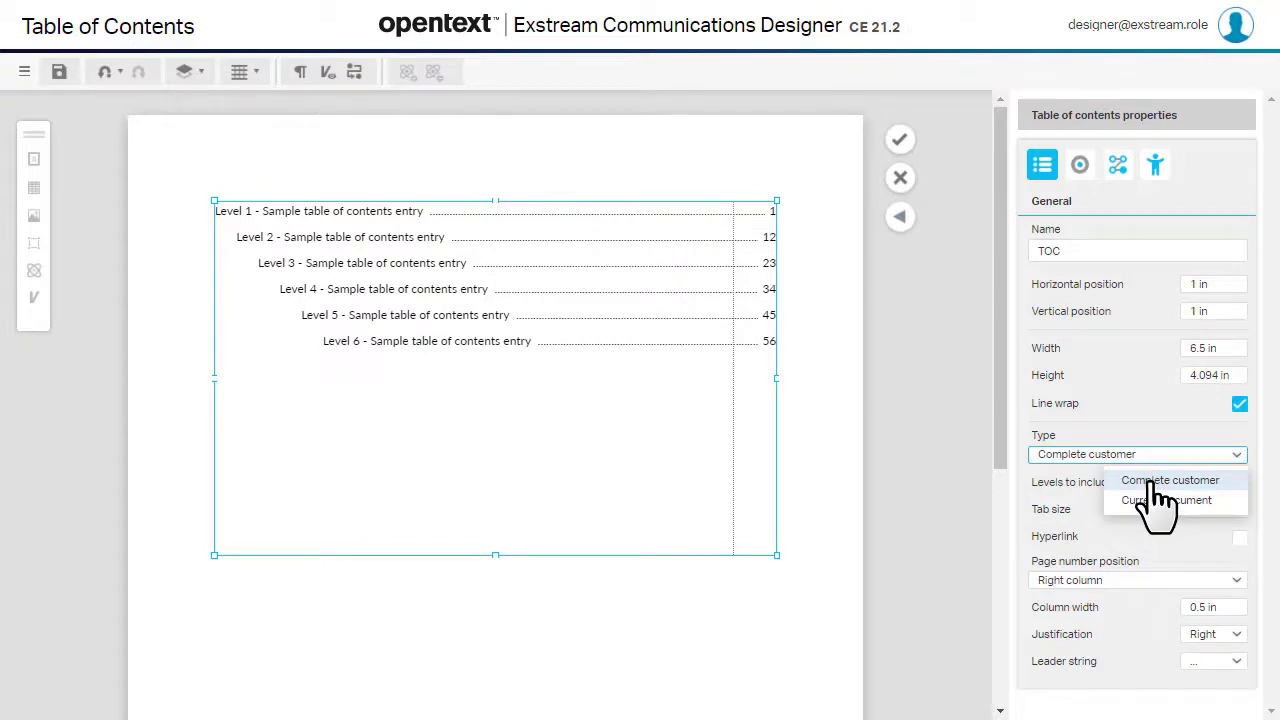
{"action": "left_click", "coordinate": [1170, 480]}
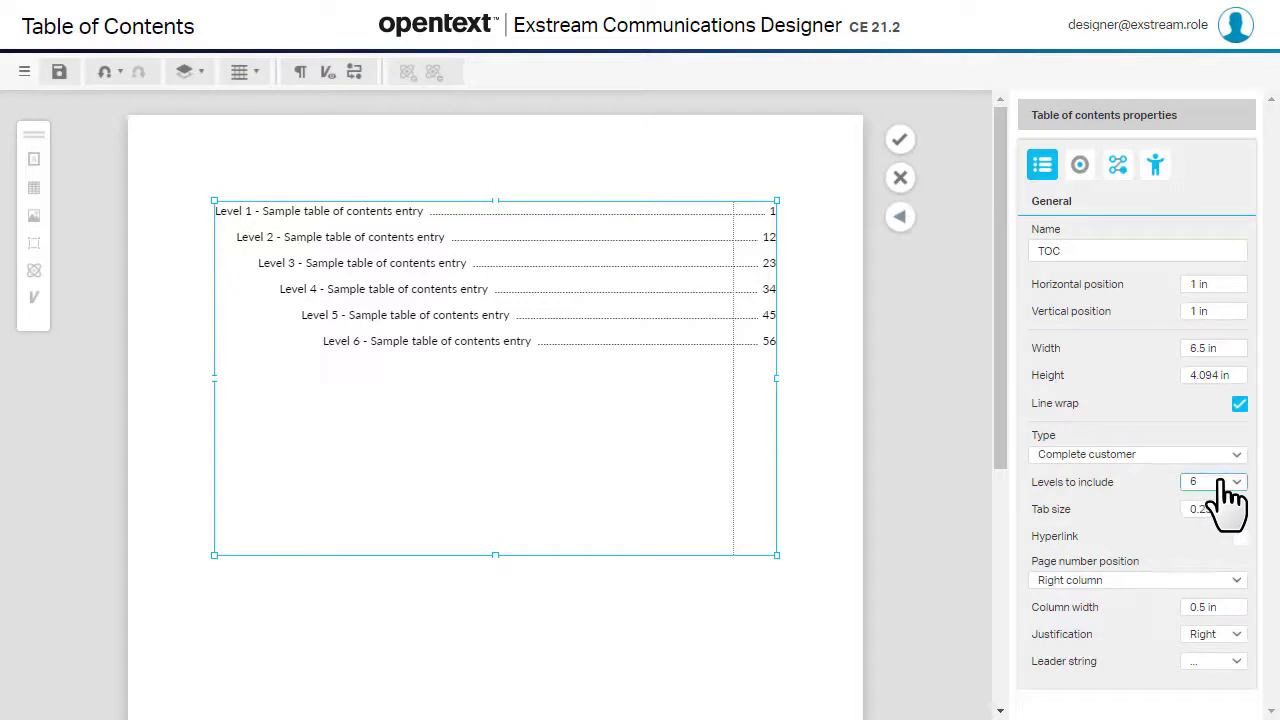
Include four heading levels in the TOC and enable hyperlinked entries
{"action": "left_click", "coordinate": [1212, 482]}
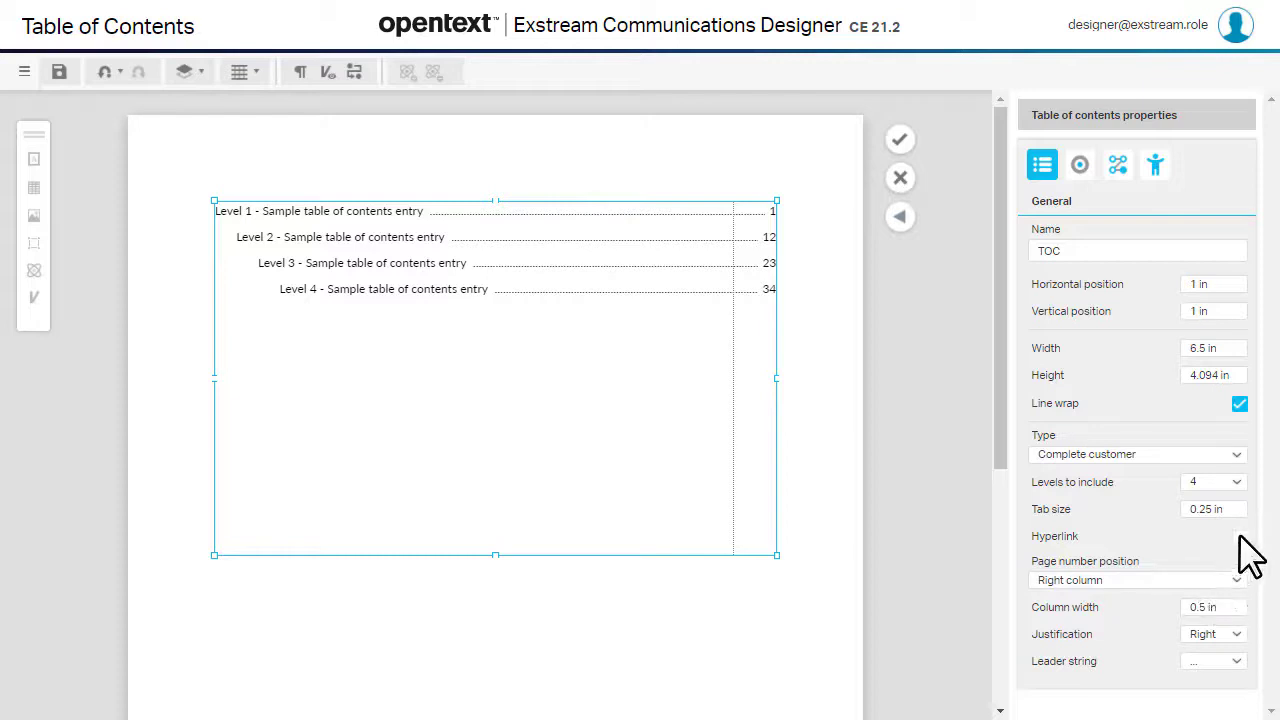
{"action": "left_click", "coordinate": [1240, 536]}
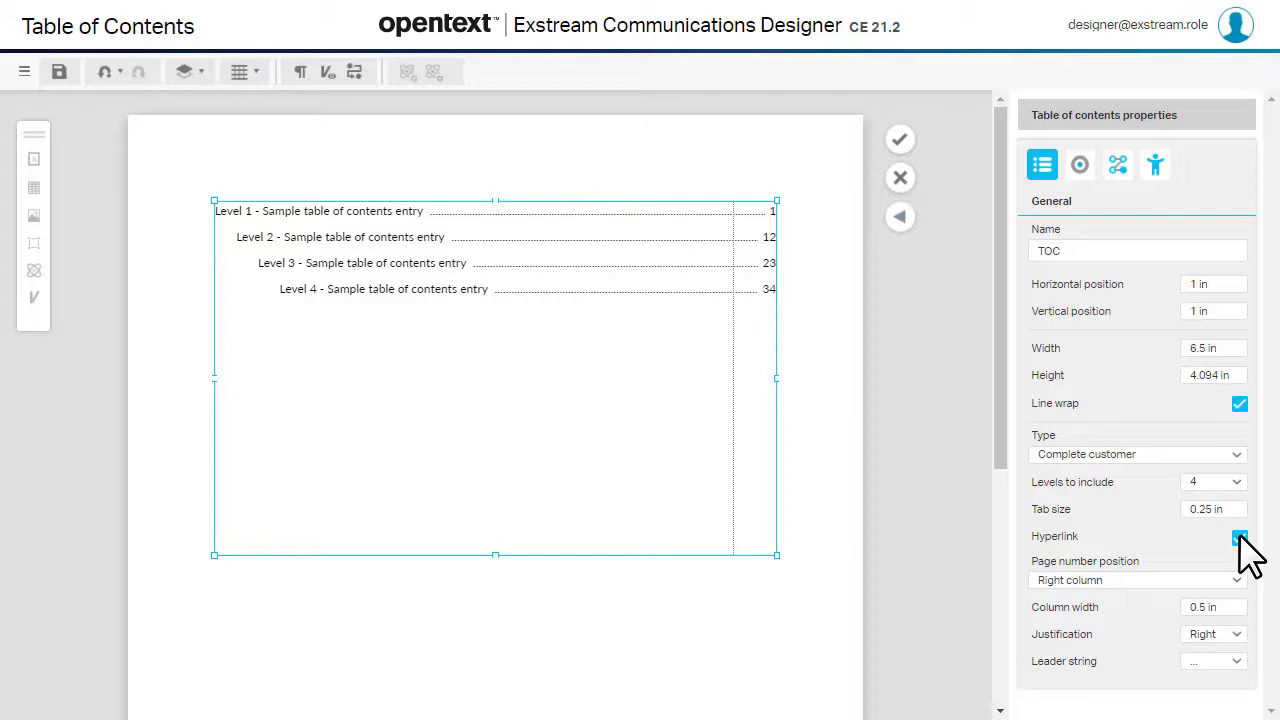
{"action": "left_click", "coordinate": [1240, 536]}
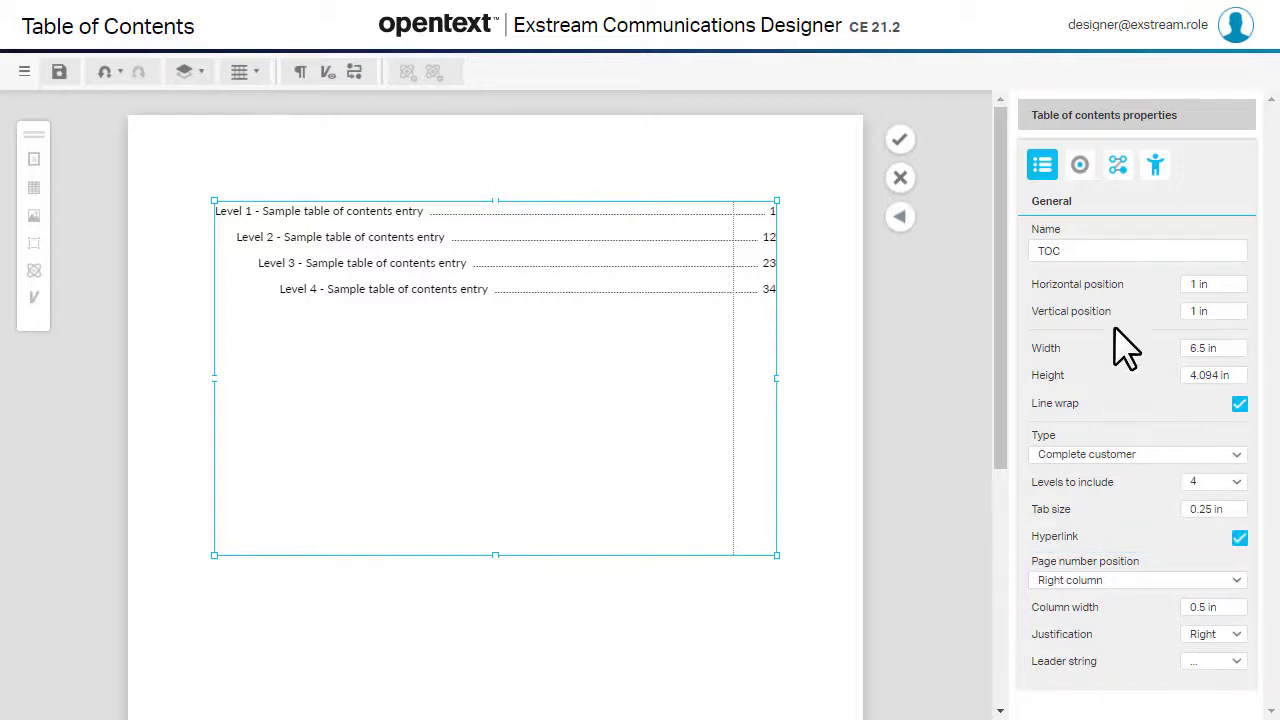
{"action": "left_click", "coordinate": [1080, 164]}
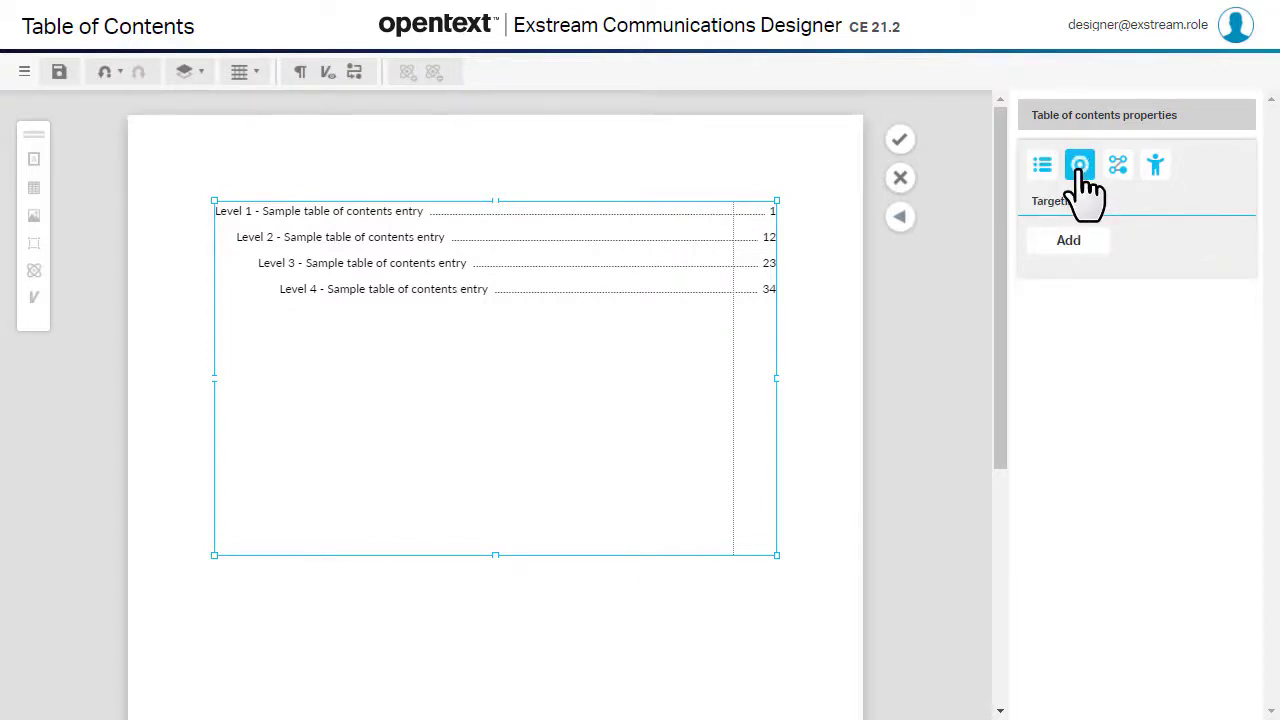
Set the TOC's accessibility language to English (American)
{"action": "left_click", "coordinate": [1156, 164]}
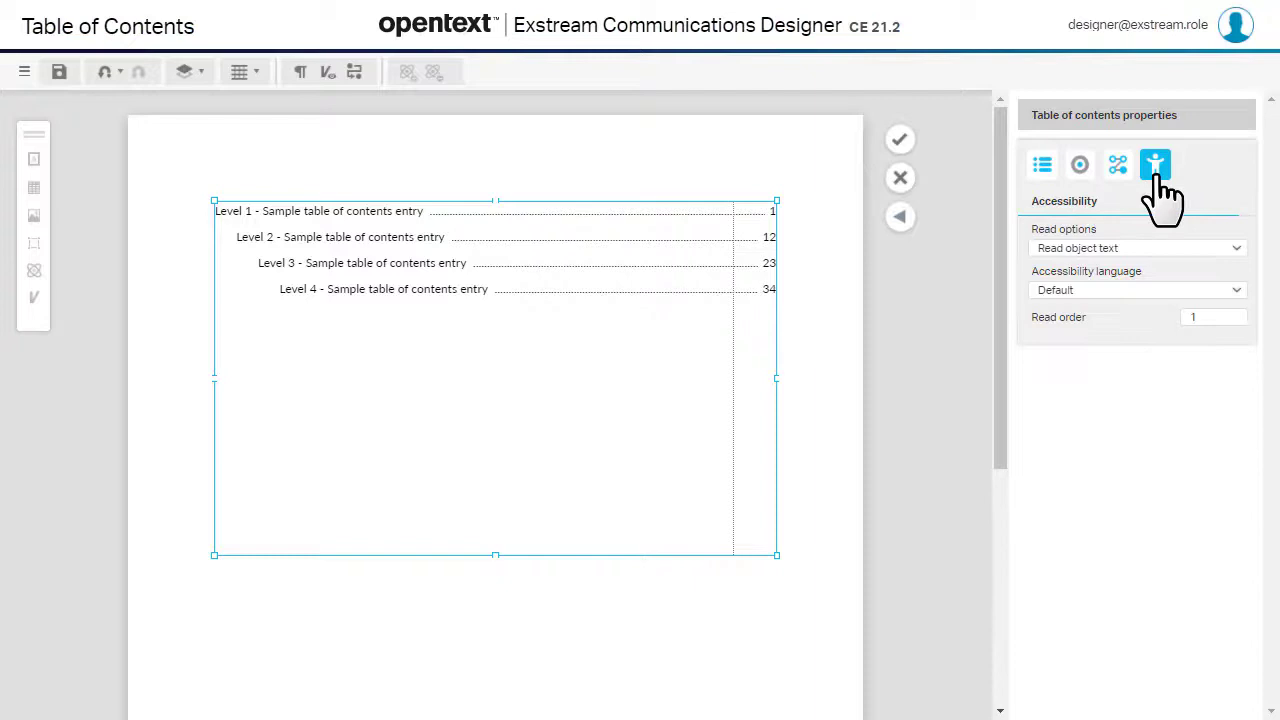
{"action": "left_click", "coordinate": [1136, 288]}
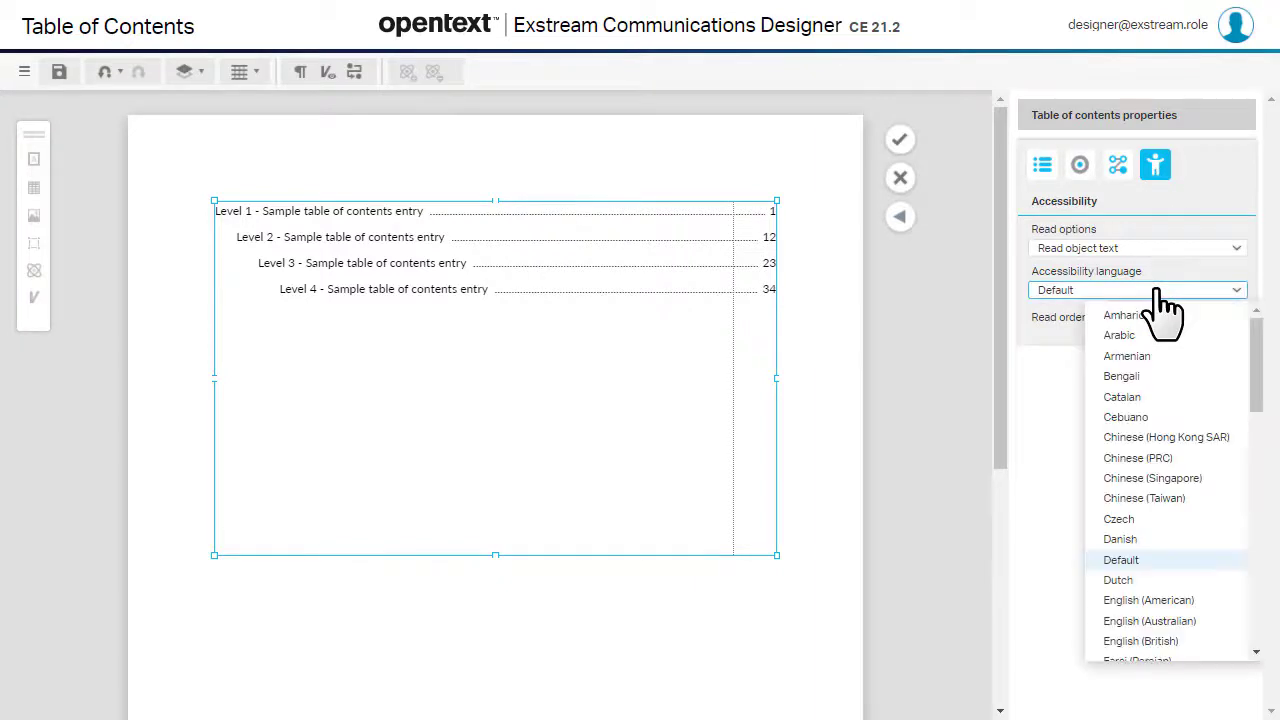
{"action": "left_click", "coordinate": [1148, 600]}
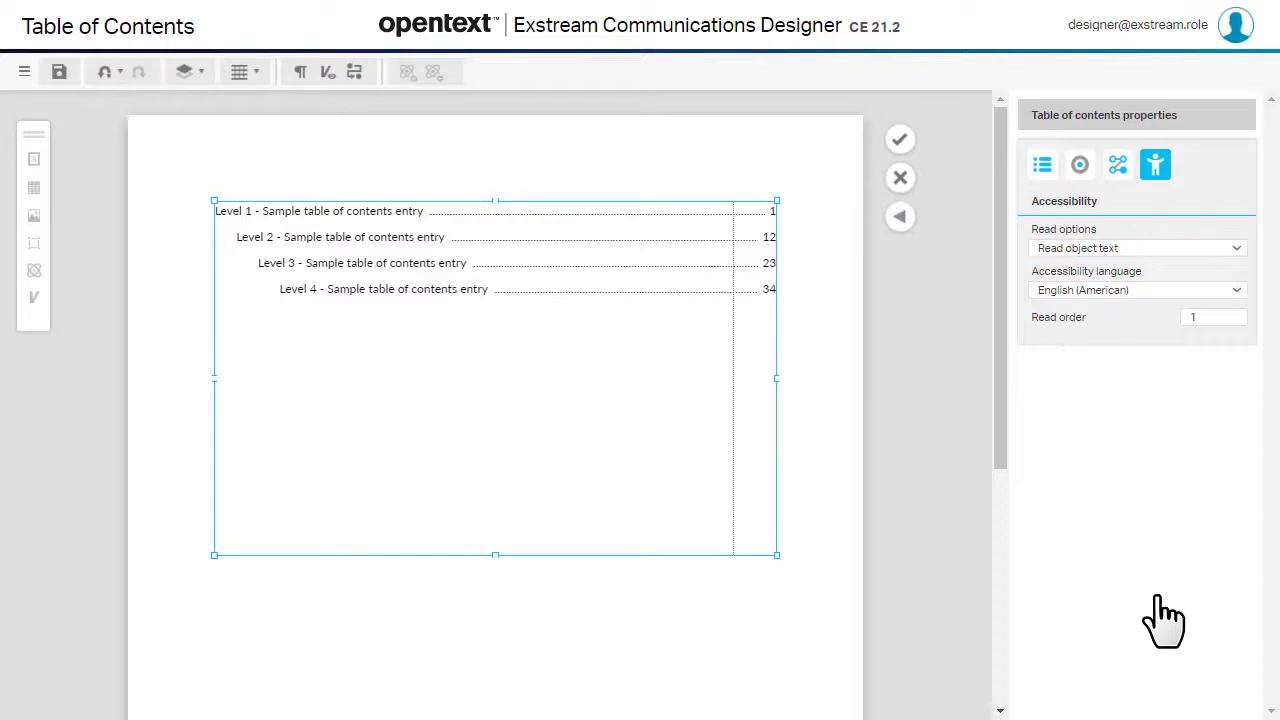
{"action": "mouse_move", "coordinate": [1168, 608]}
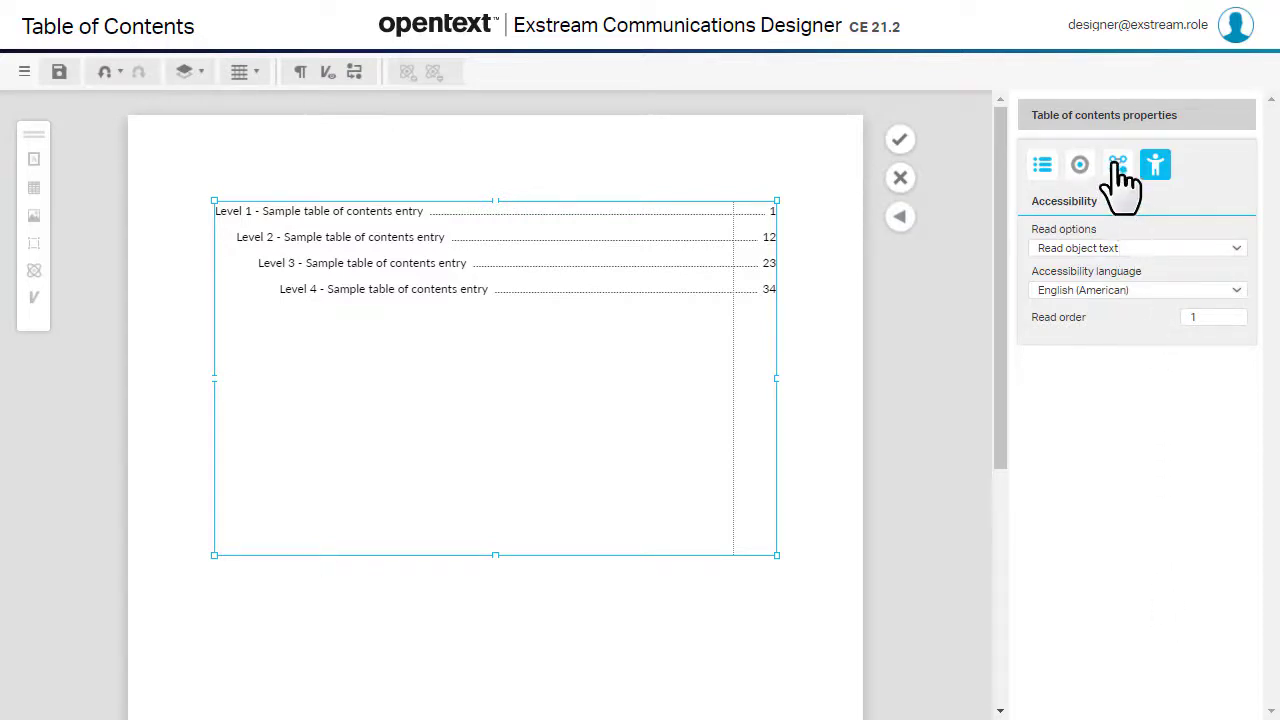
Allow the TOC to split across pages in Flow settings and accept the changes
{"action": "left_click", "coordinate": [1116, 164]}
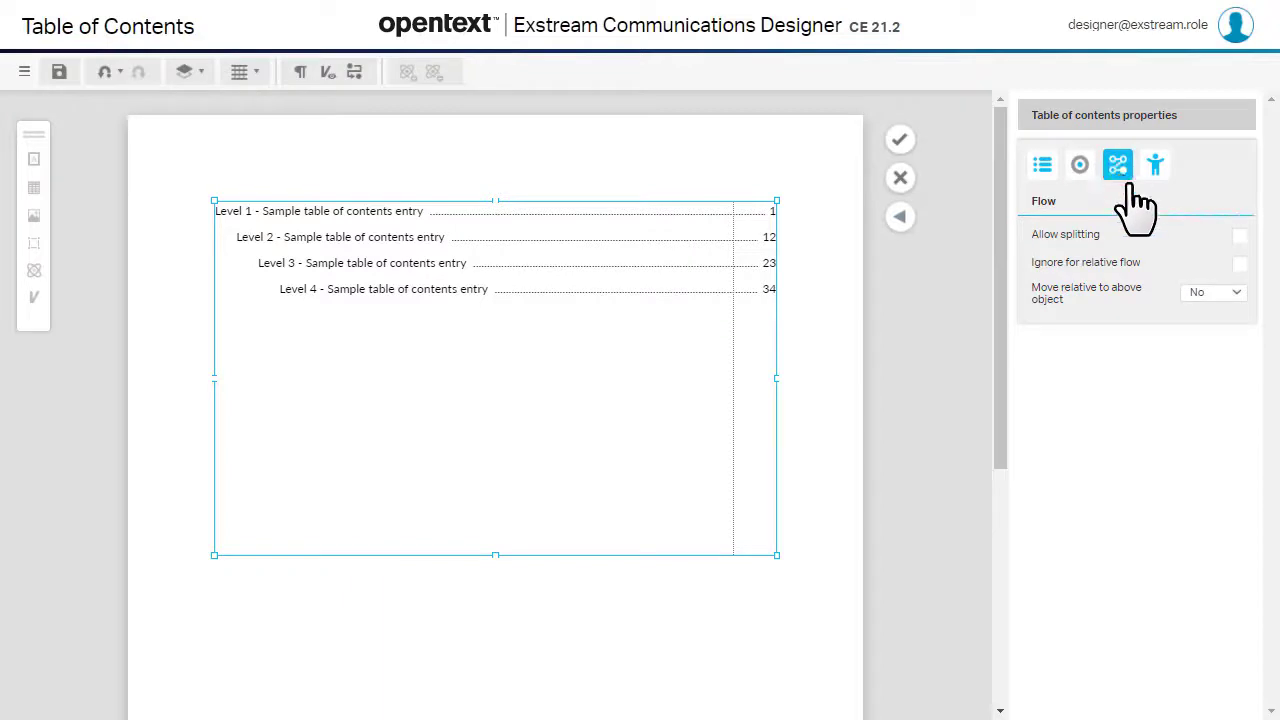
{"action": "left_click", "coordinate": [1240, 236]}
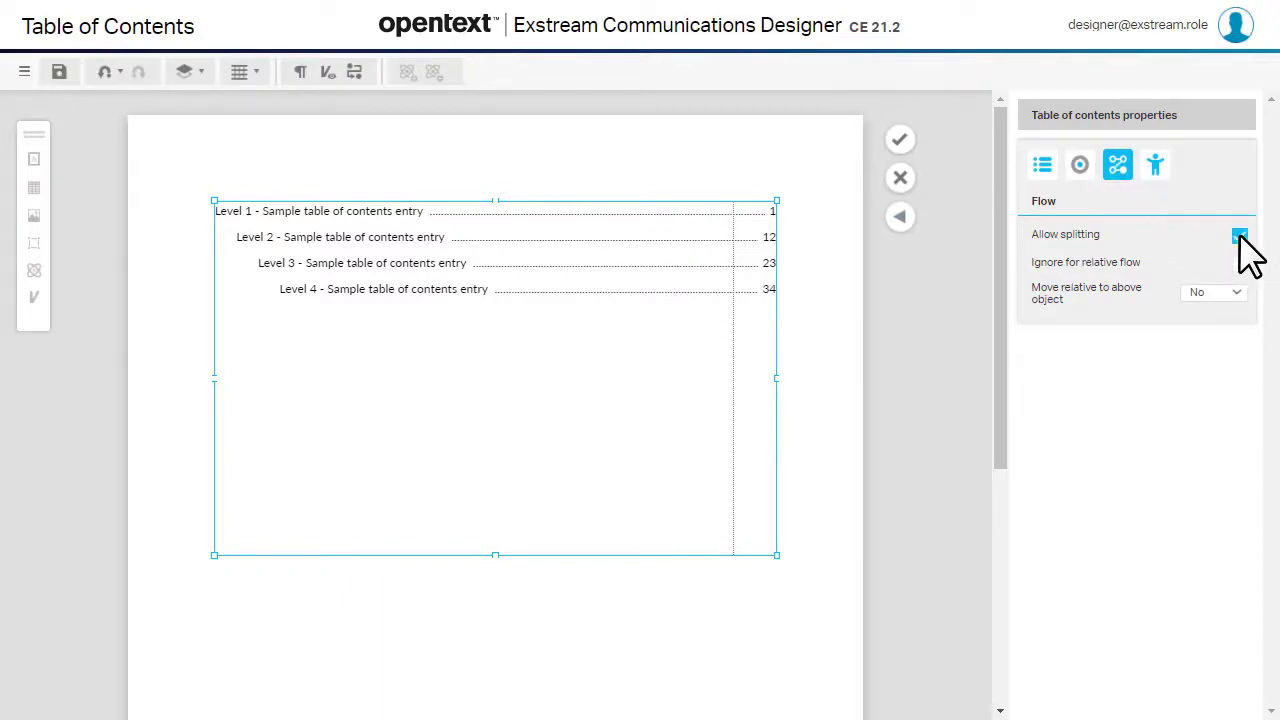
{"action": "left_click", "coordinate": [1240, 236]}
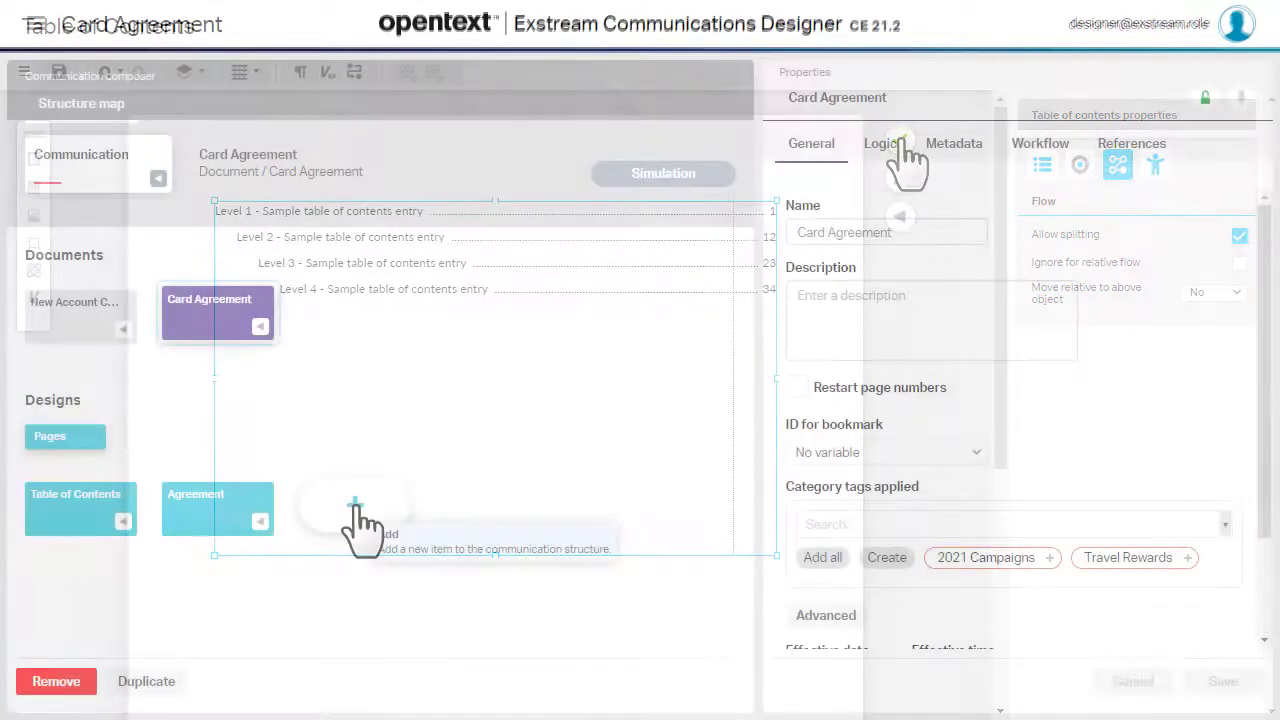
Create a new Letter-sized, flow-page-only design named 'TOC Flow'
{"action": "left_click", "coordinate": [356, 504]}
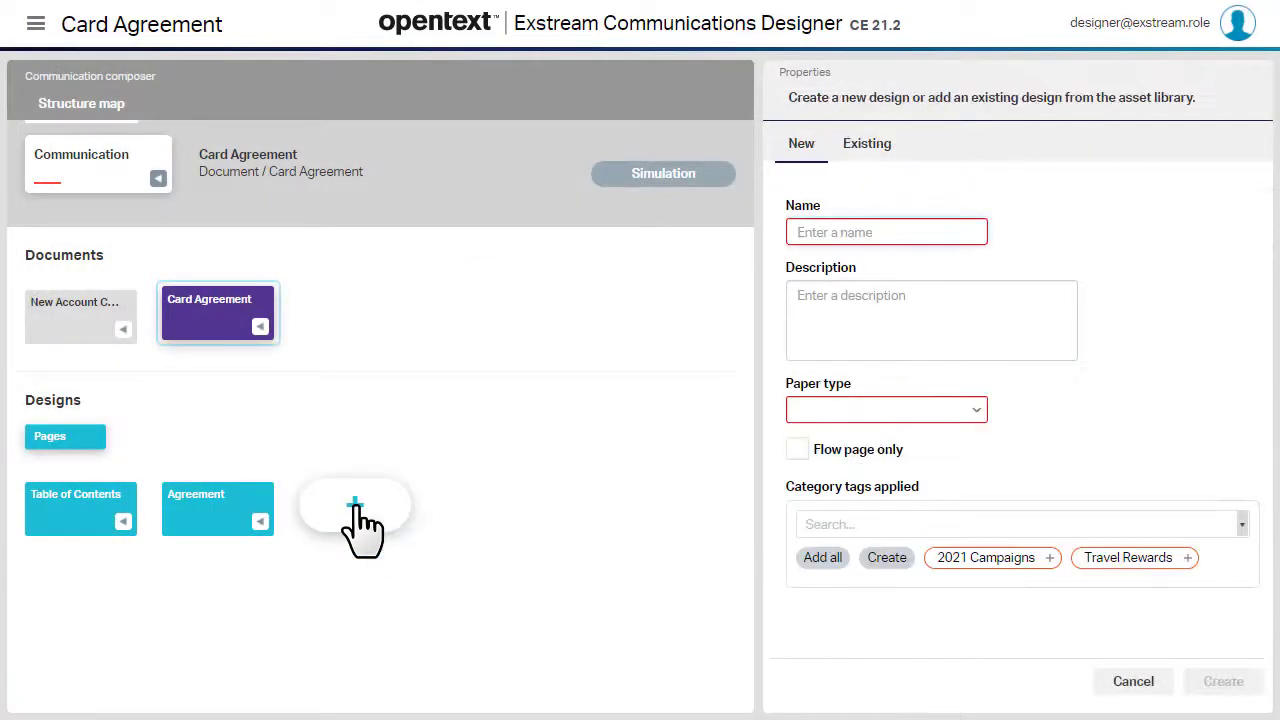
{"action": "type", "text": "TOC Flo"}
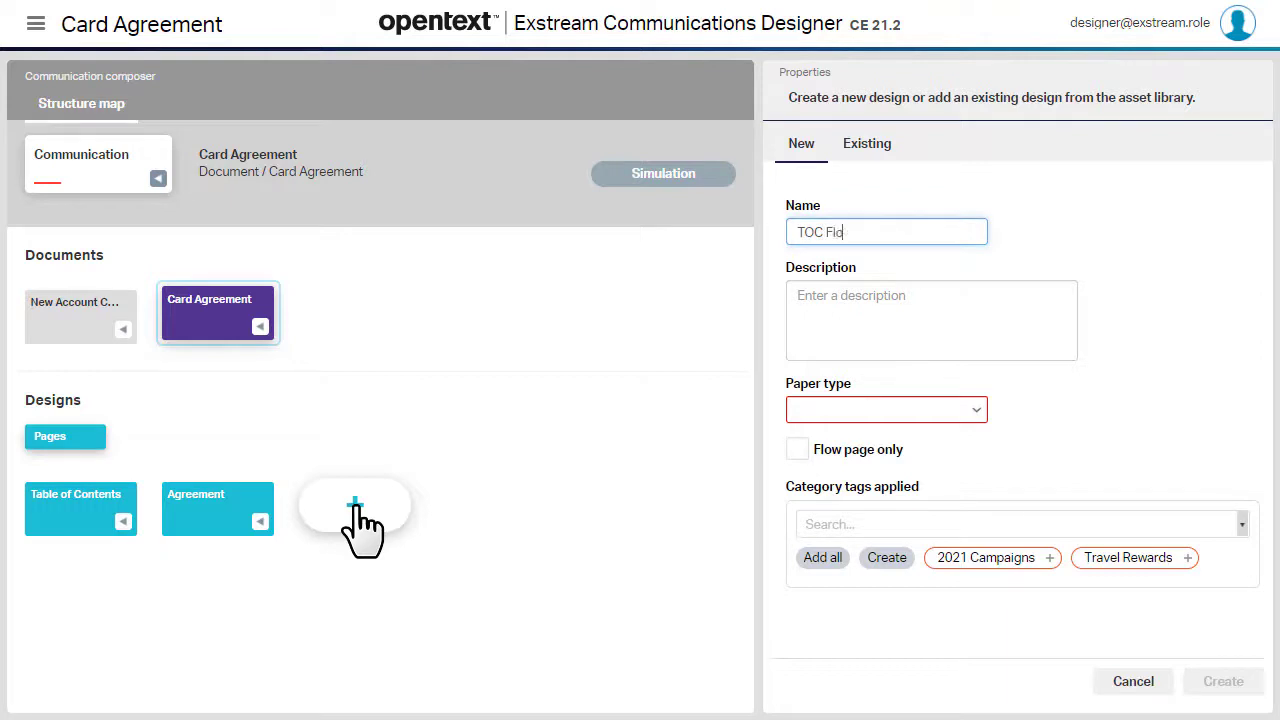
{"action": "type", "text": "ow"}
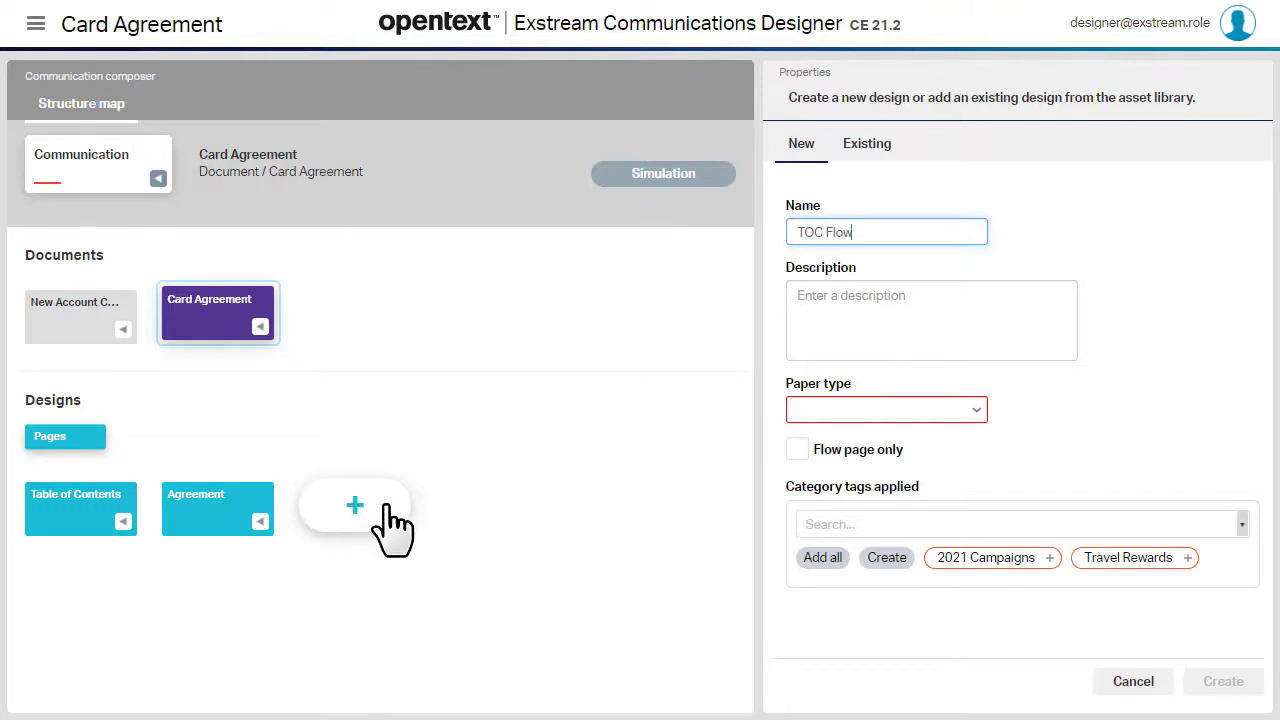
{"action": "left_click", "coordinate": [884, 408]}
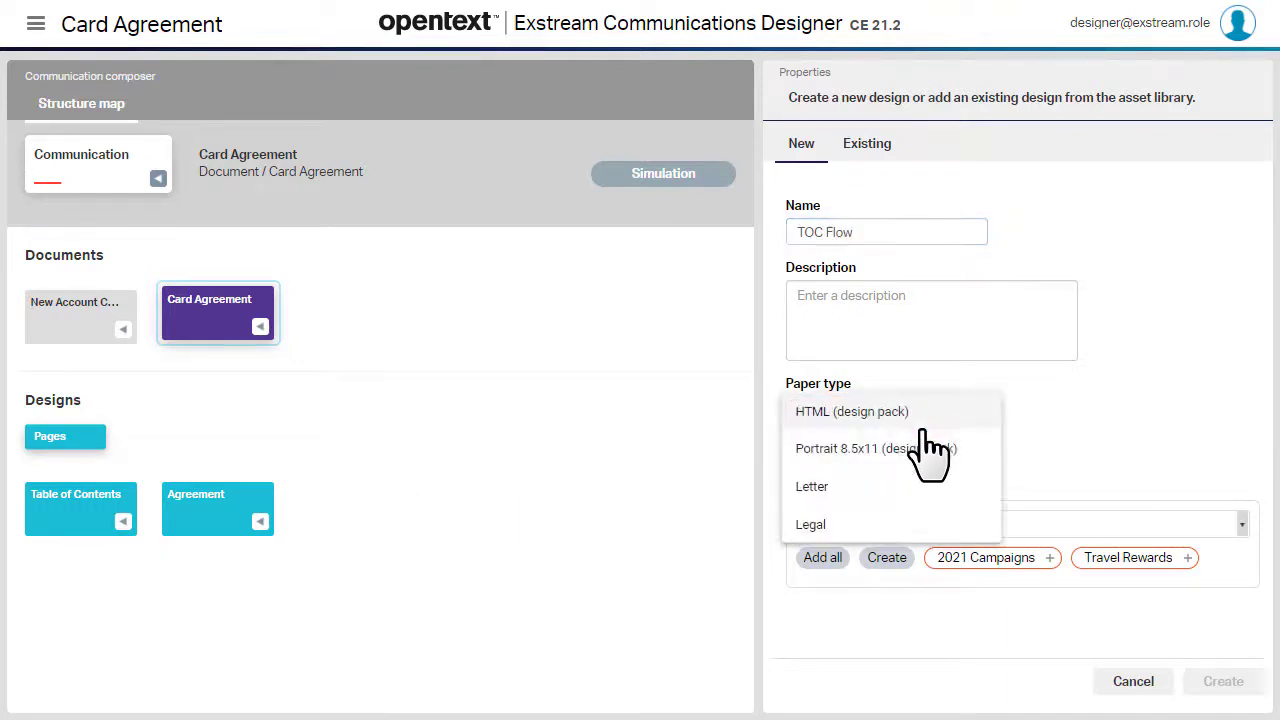
{"action": "left_click", "coordinate": [812, 486]}
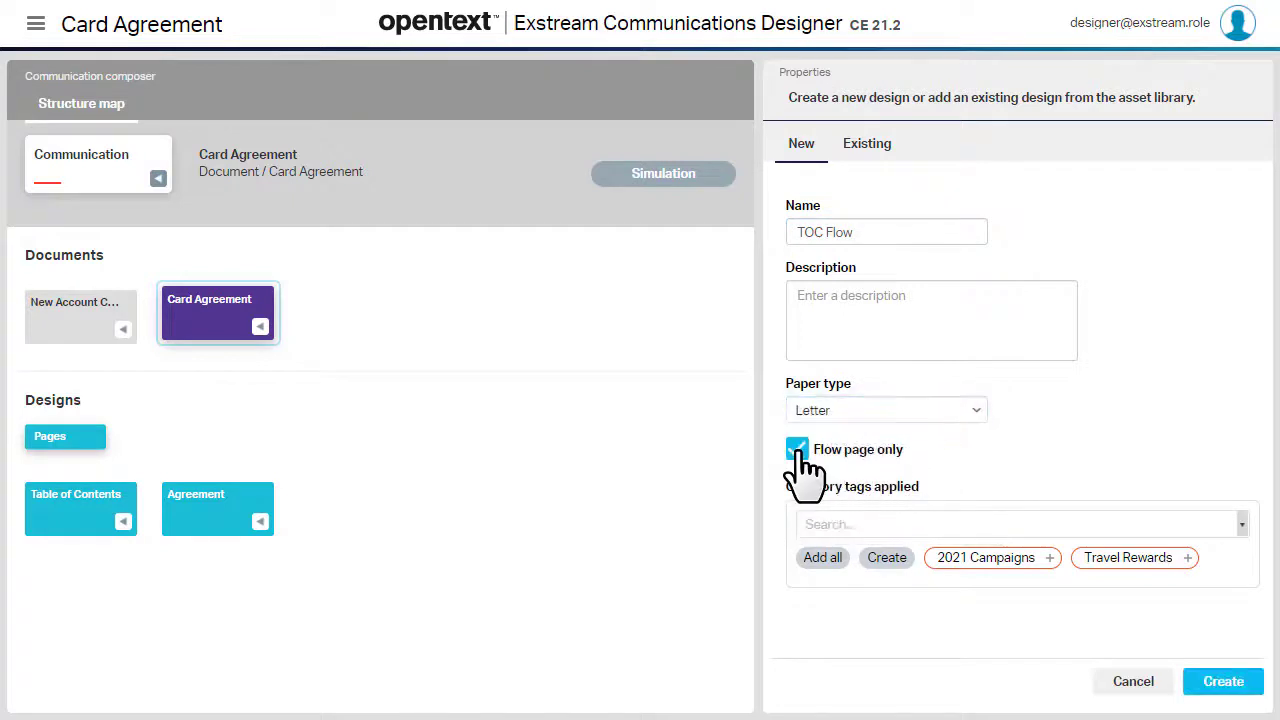
{"action": "left_click", "coordinate": [1222, 680]}
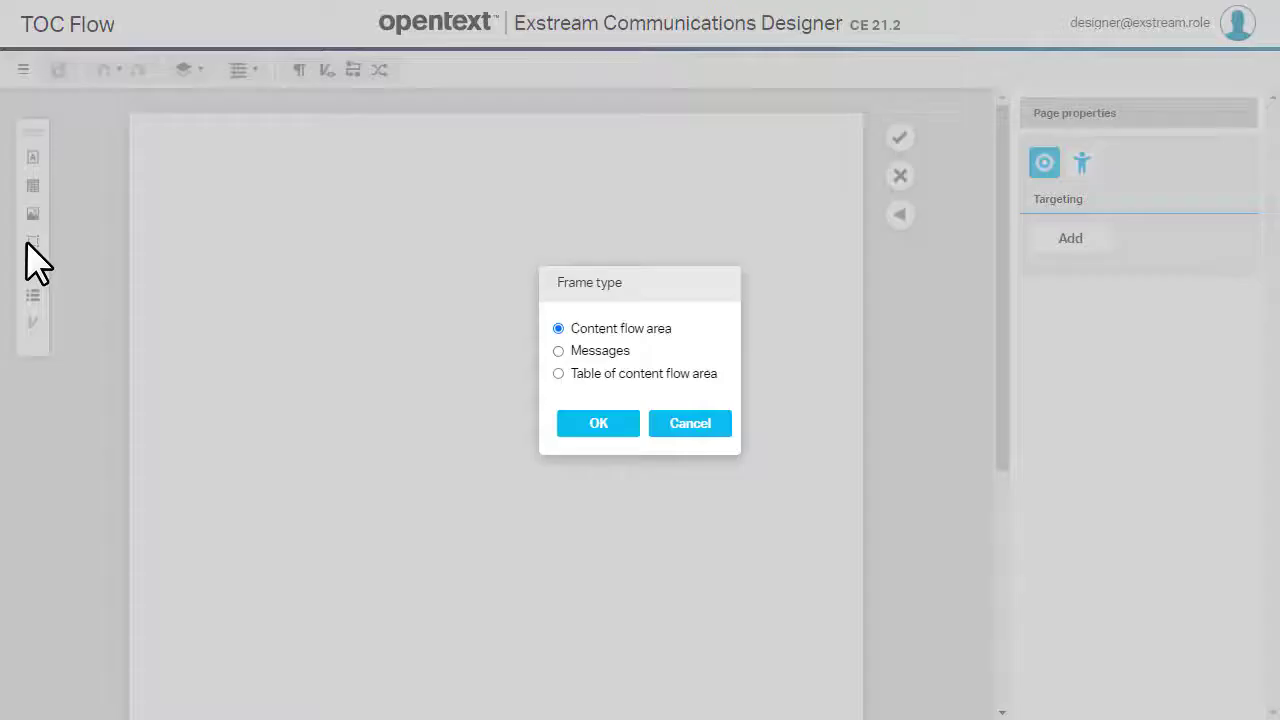
Make the TOC Flow page frame a Table of content flow area
{"action": "left_click", "coordinate": [558, 374]}
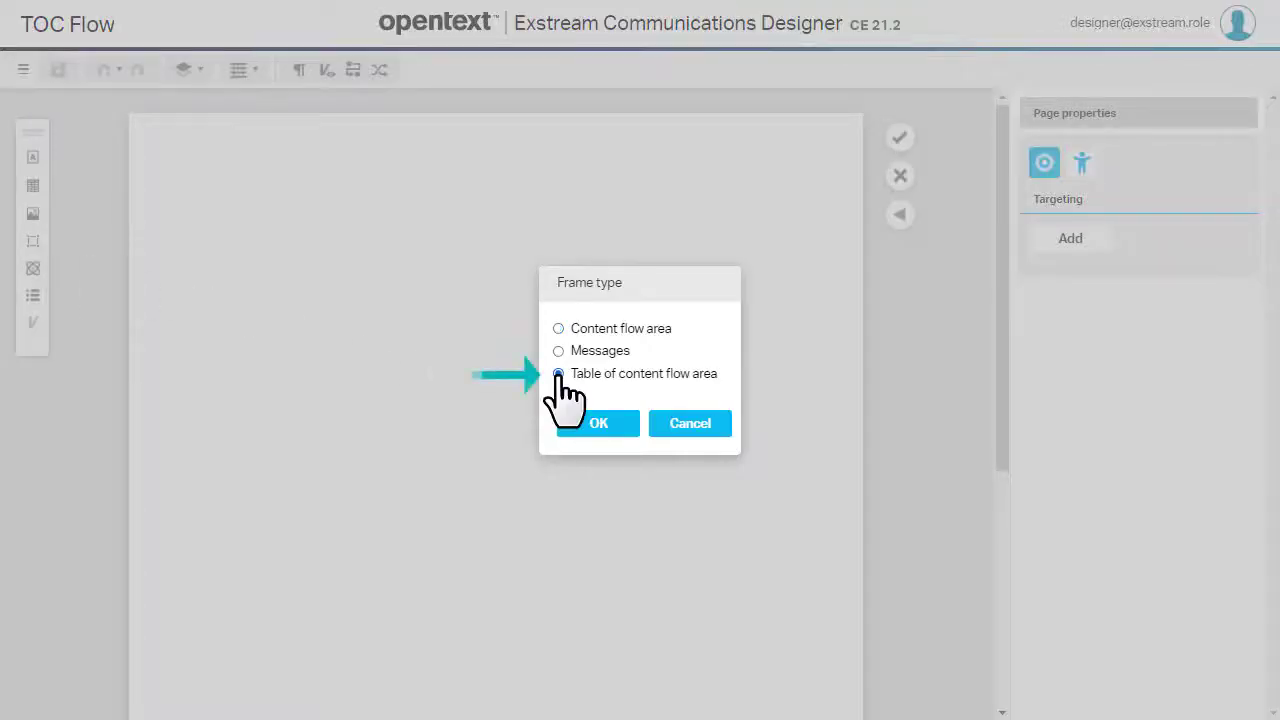
{"action": "left_click", "coordinate": [558, 374]}
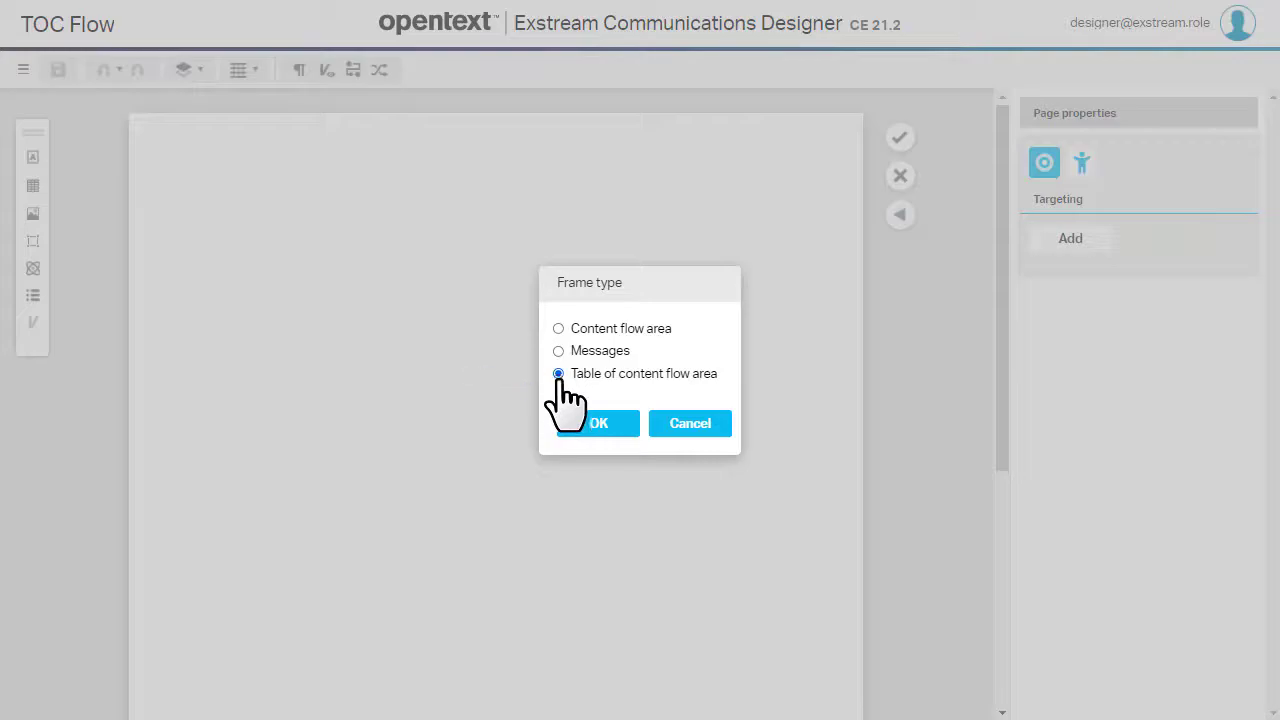
{"action": "left_click", "coordinate": [596, 422]}
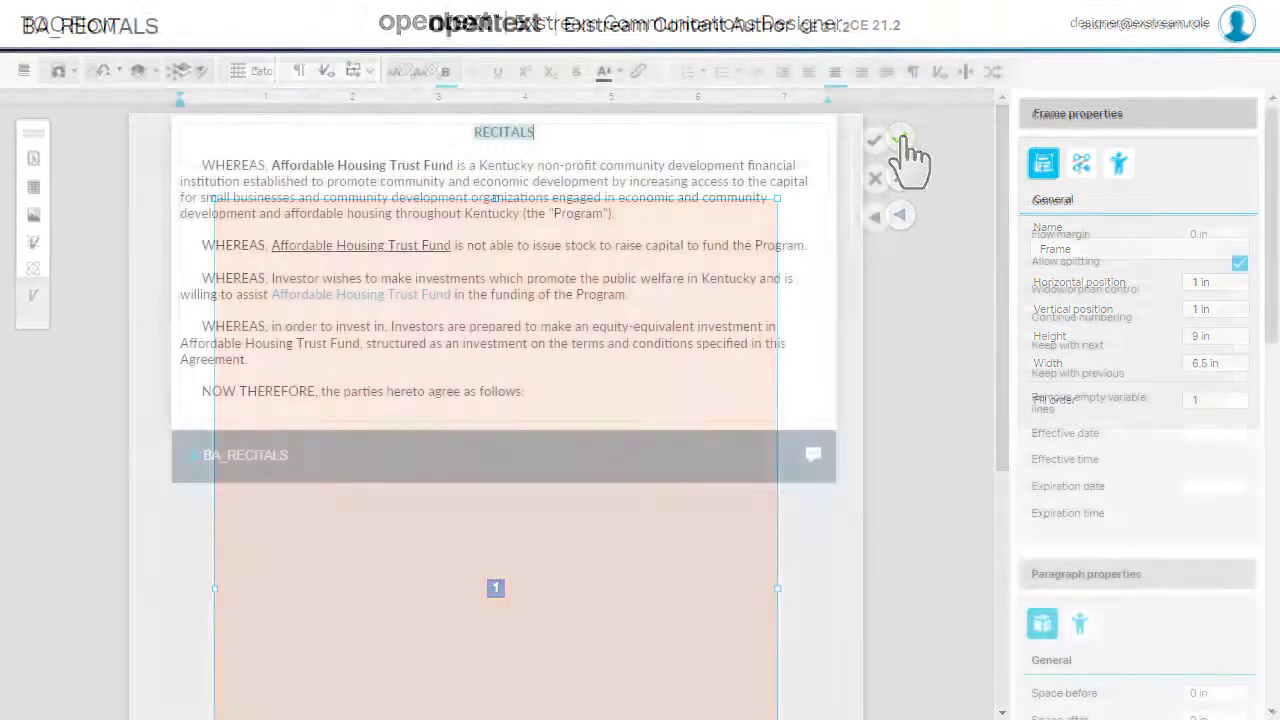
Mark the RECITALS heading as a Level 3 table of contents entry
{"action": "left_click", "coordinate": [874, 140]}
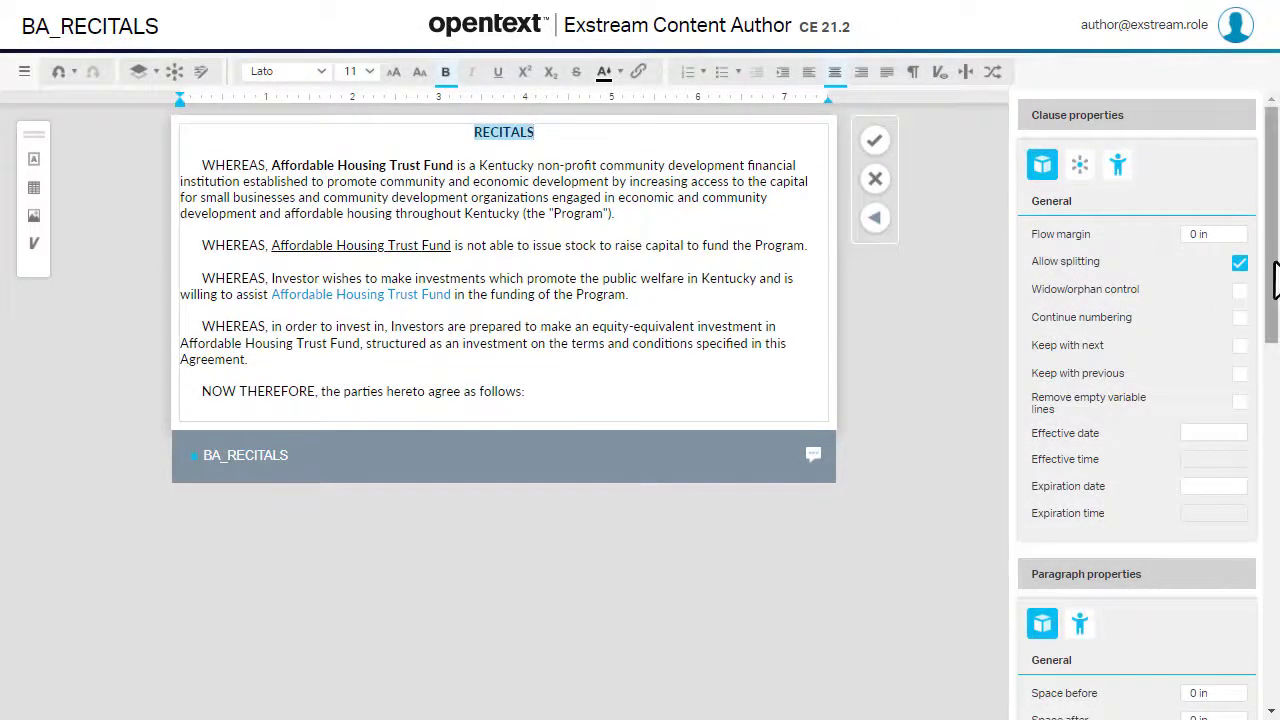
{"action": "scroll", "scroll_direction": "down", "scroll_amount": 3}
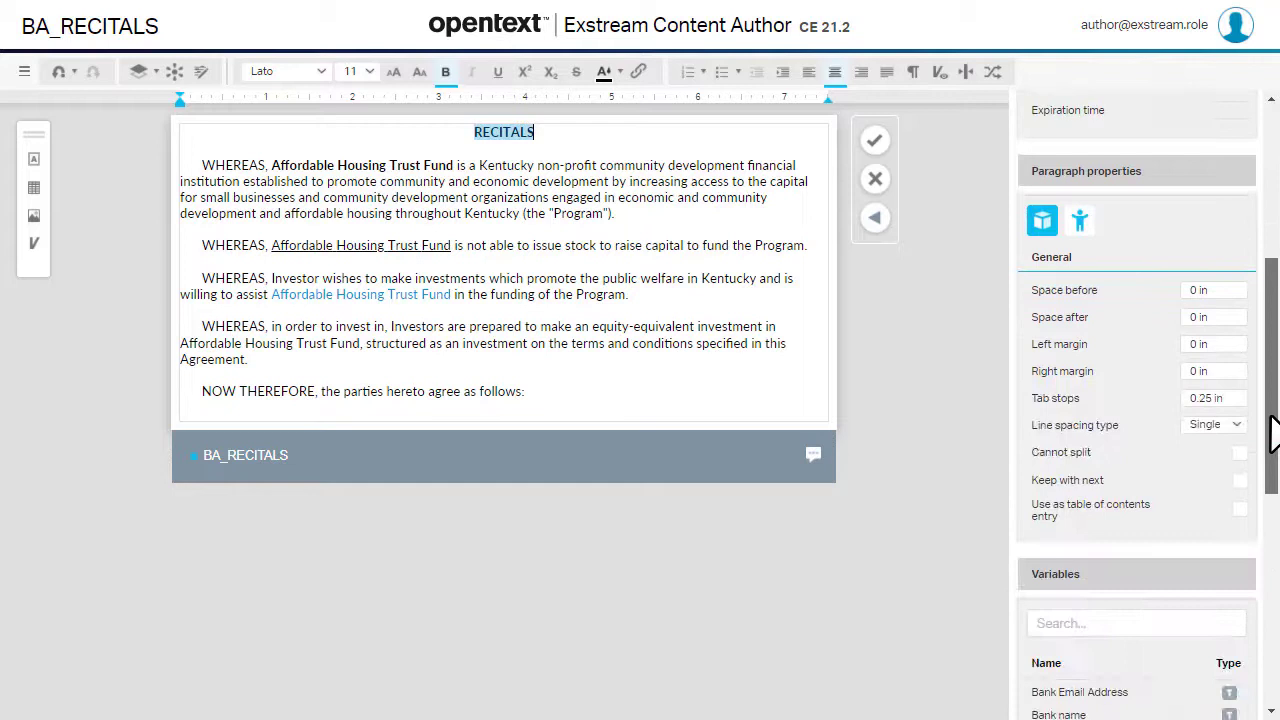
{"action": "scroll", "scroll_direction": "down", "scroll_amount": 3}
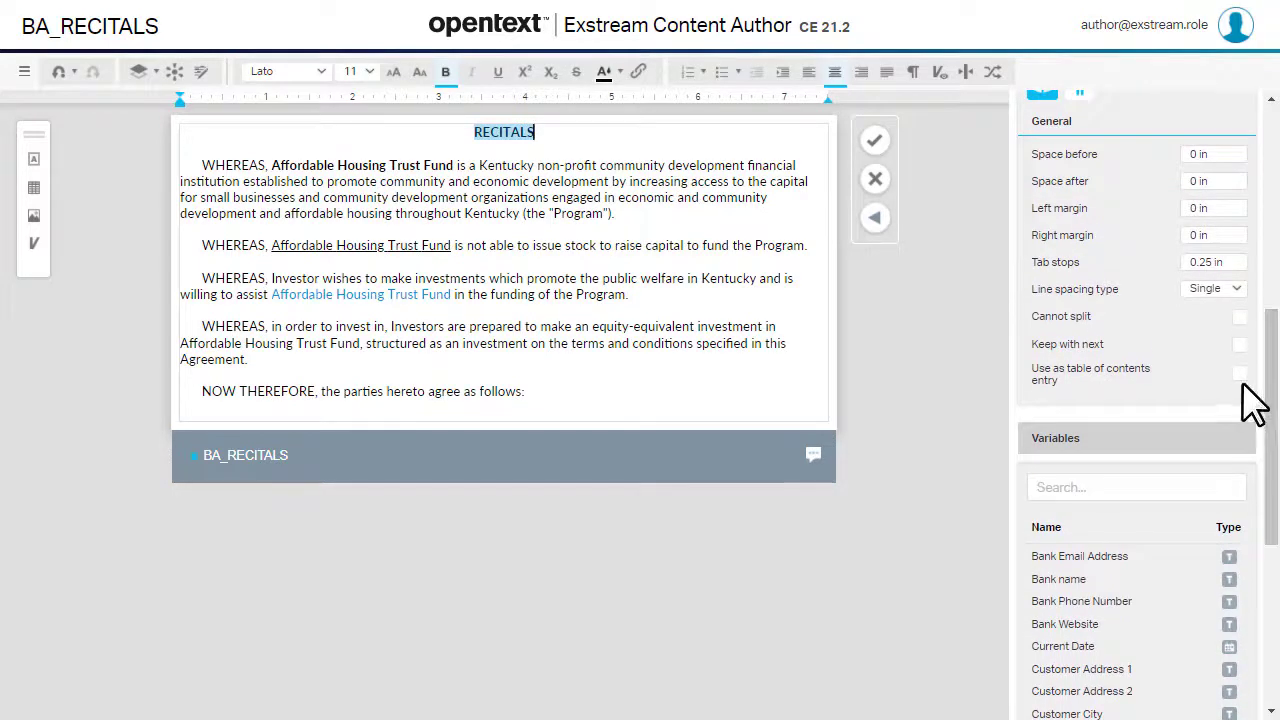
{"action": "left_click", "coordinate": [1240, 374]}
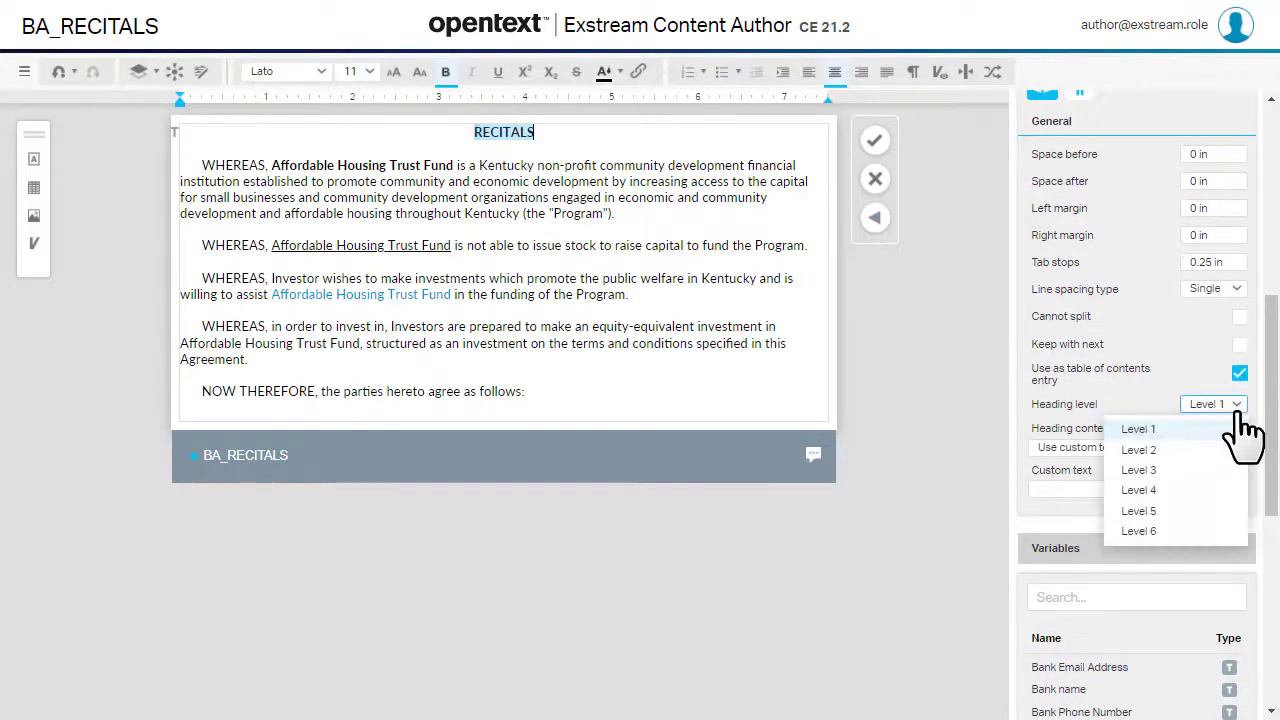
{"action": "left_click", "coordinate": [1138, 468]}
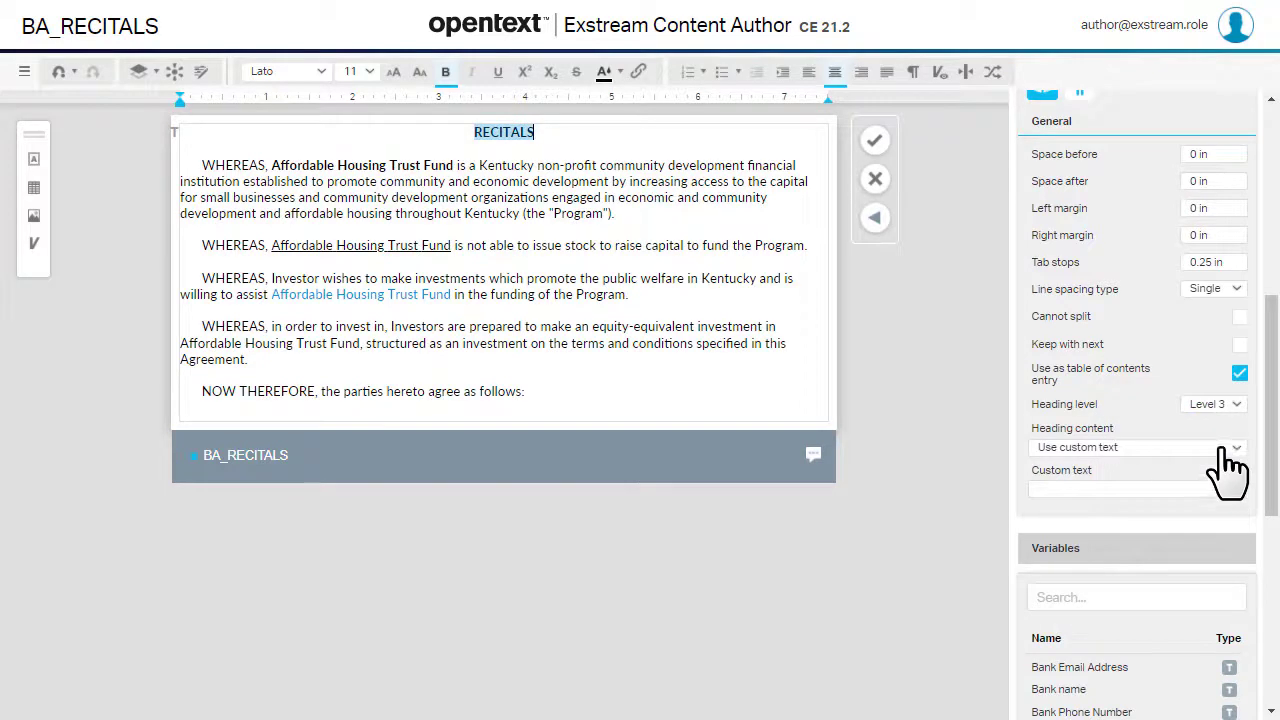